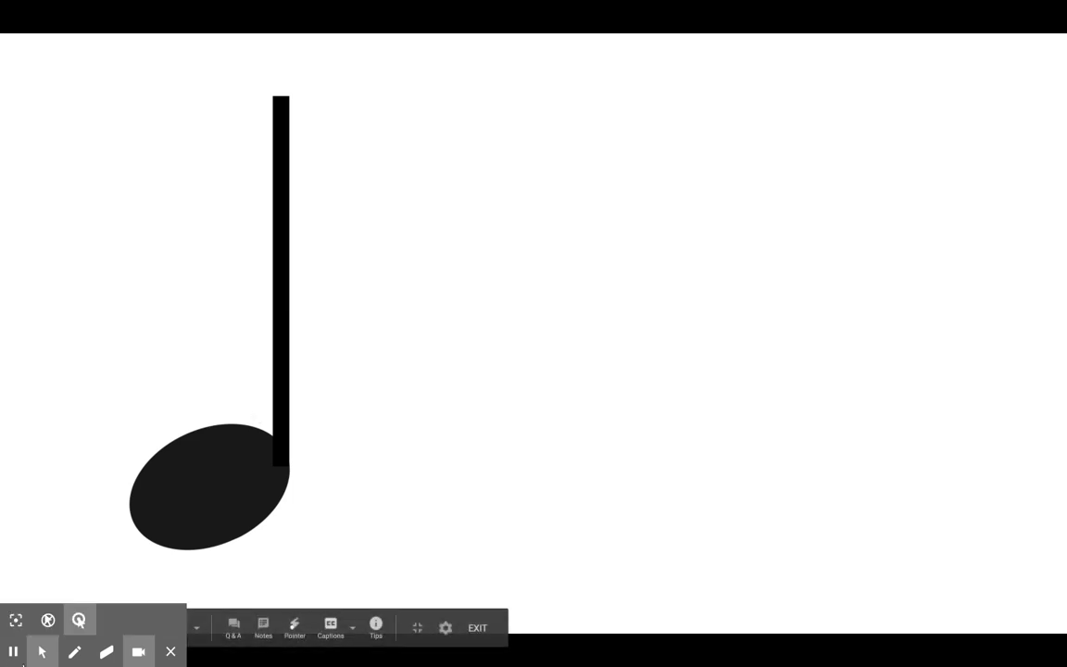
mouse_move(216, 478)
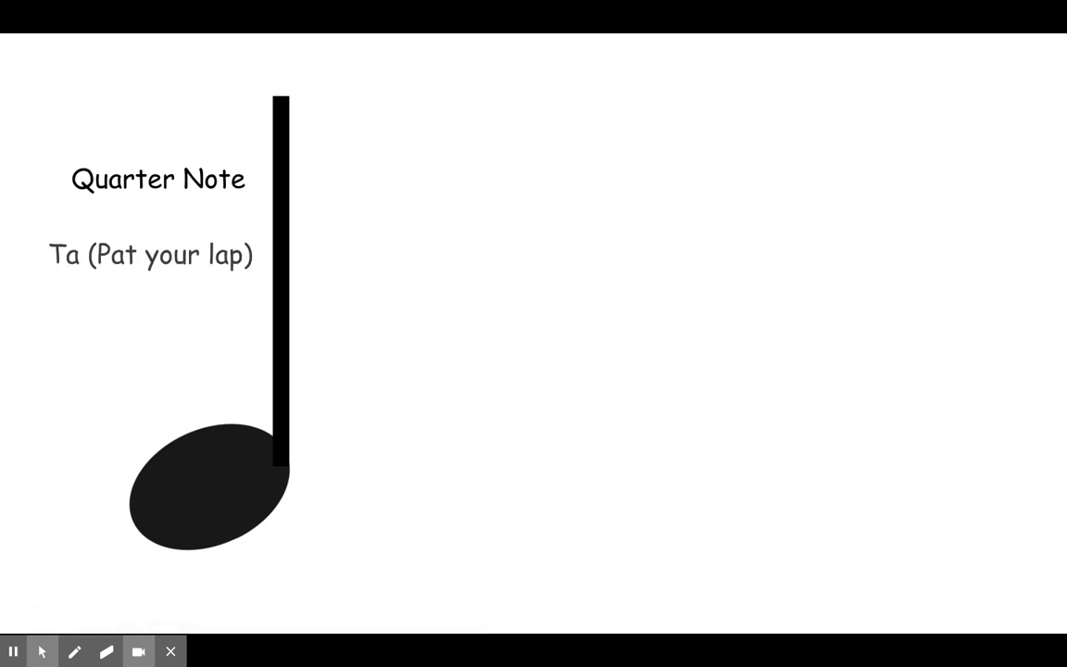
mouse_move(102, 291)
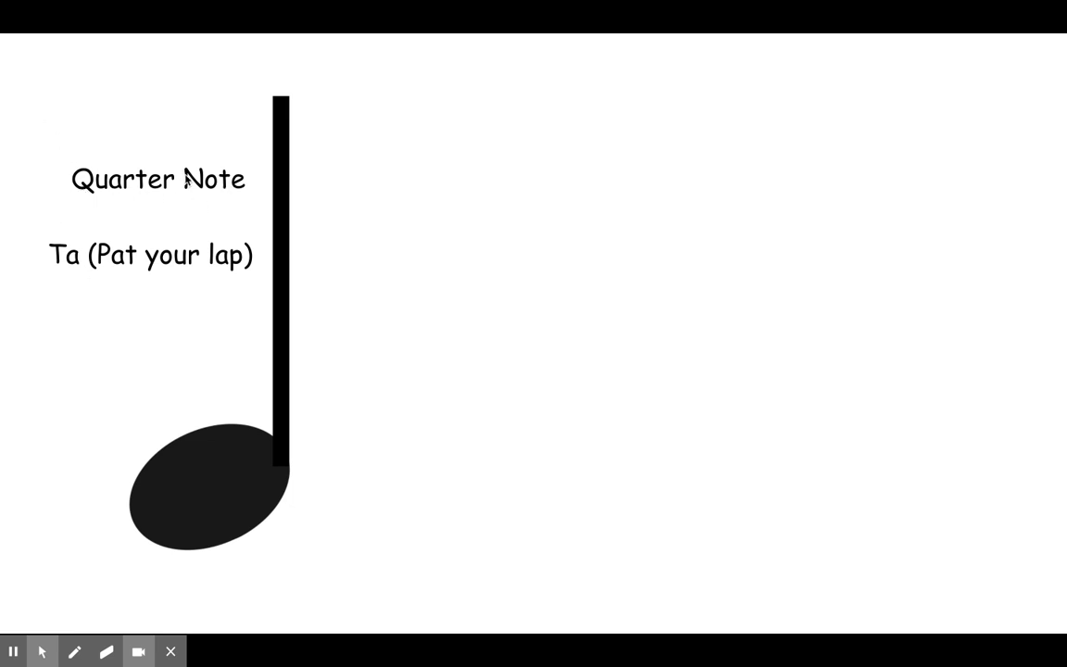
mouse_move(47, 279)
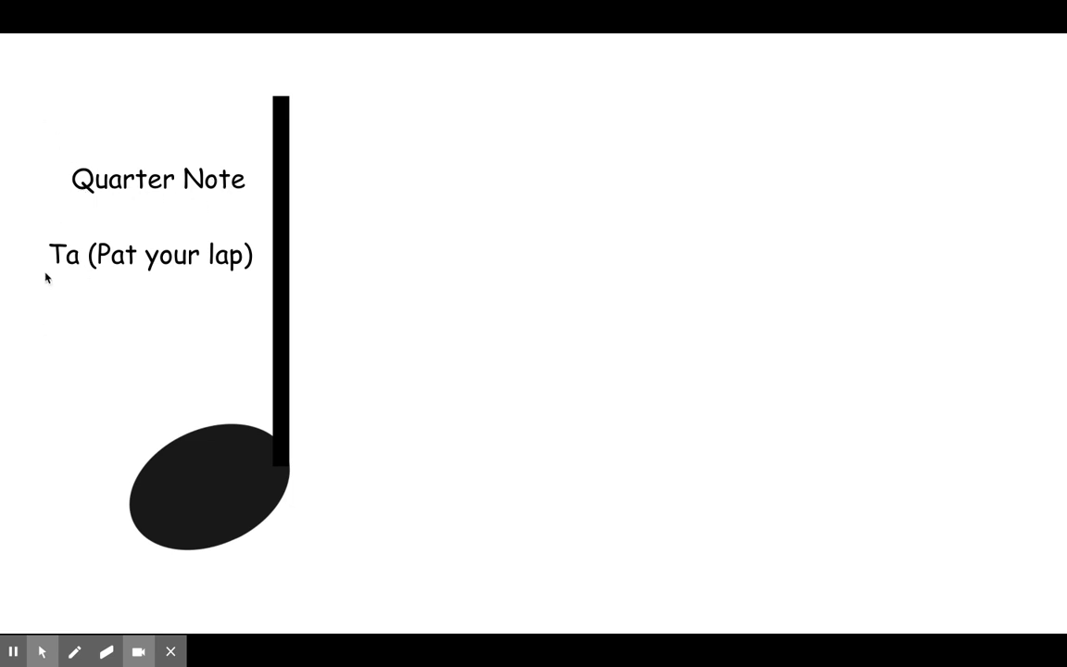
mouse_move(178, 203)
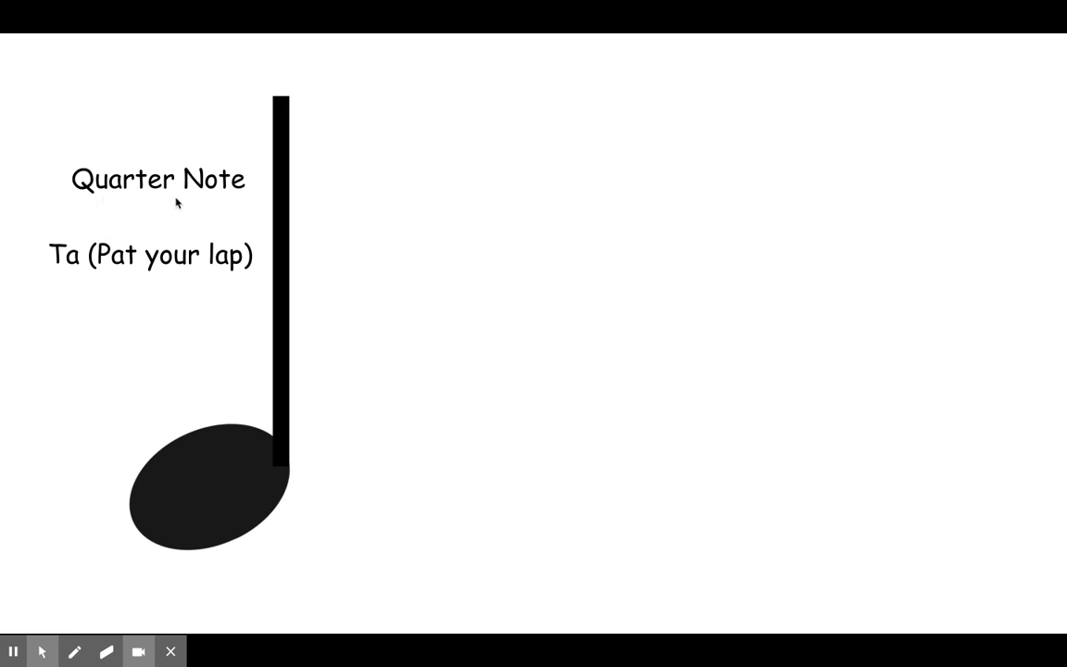
mouse_move(207, 195)
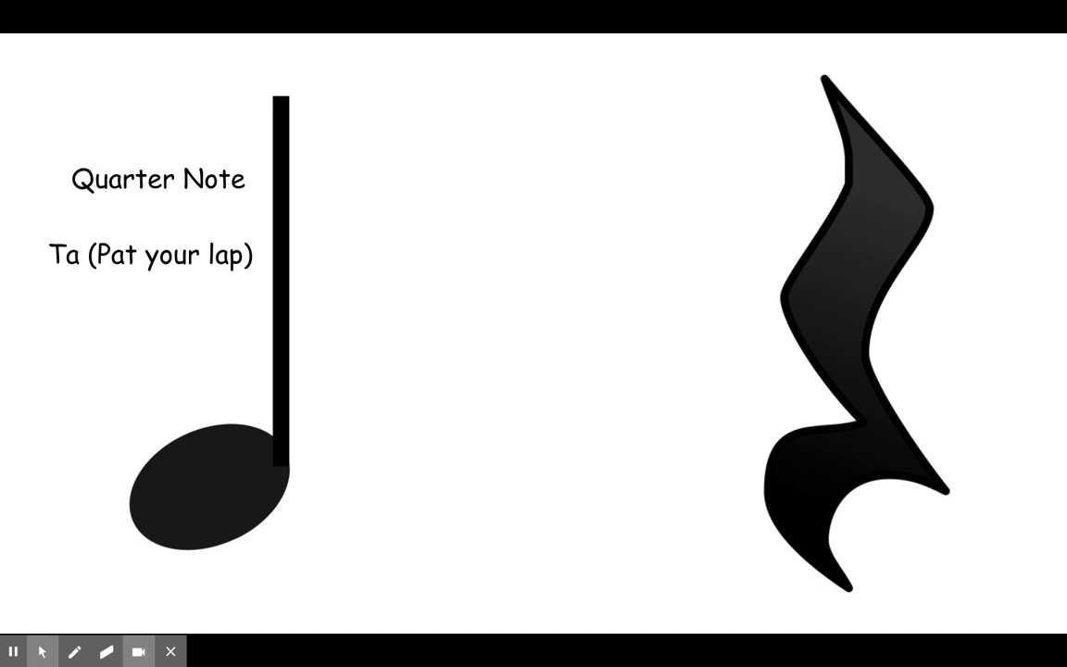
mouse_move(868, 128)
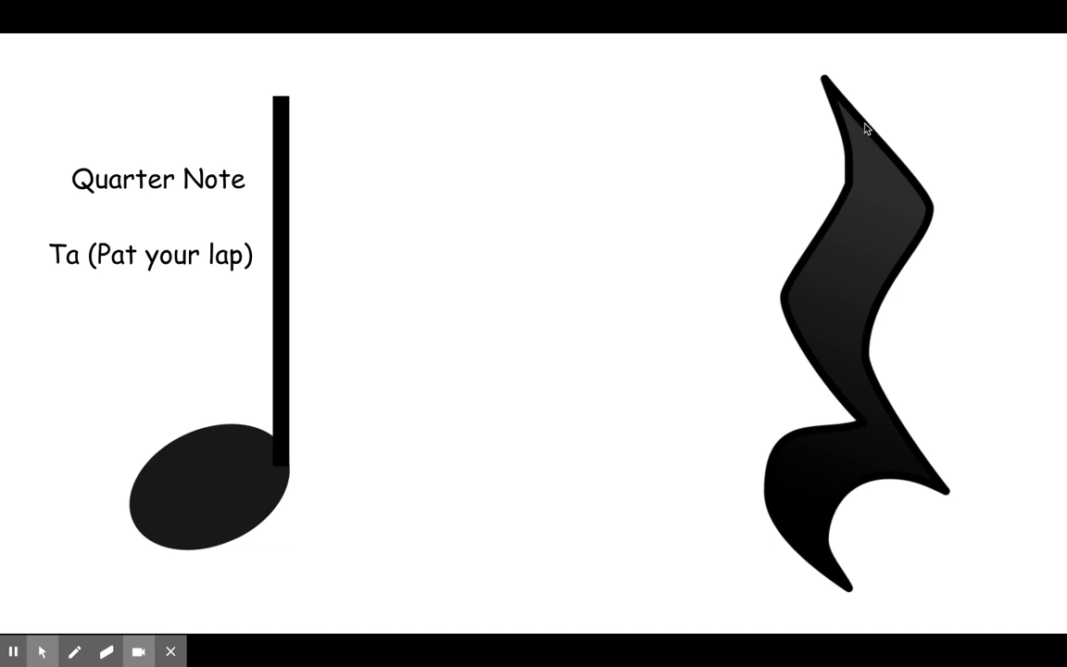
mouse_move(712, 372)
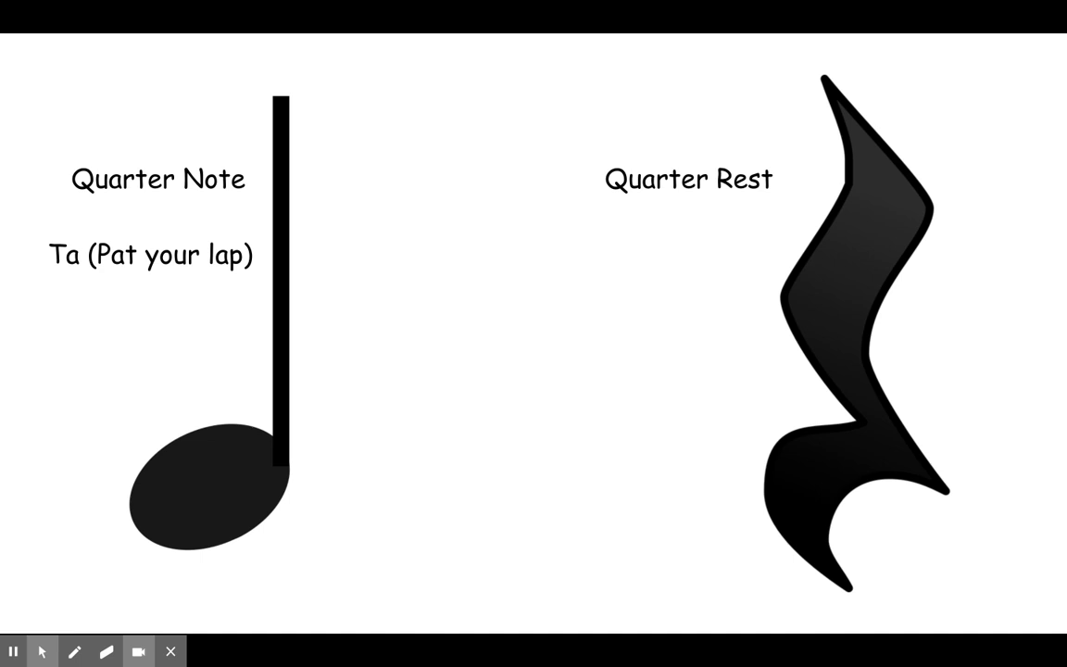
mouse_move(674, 360)
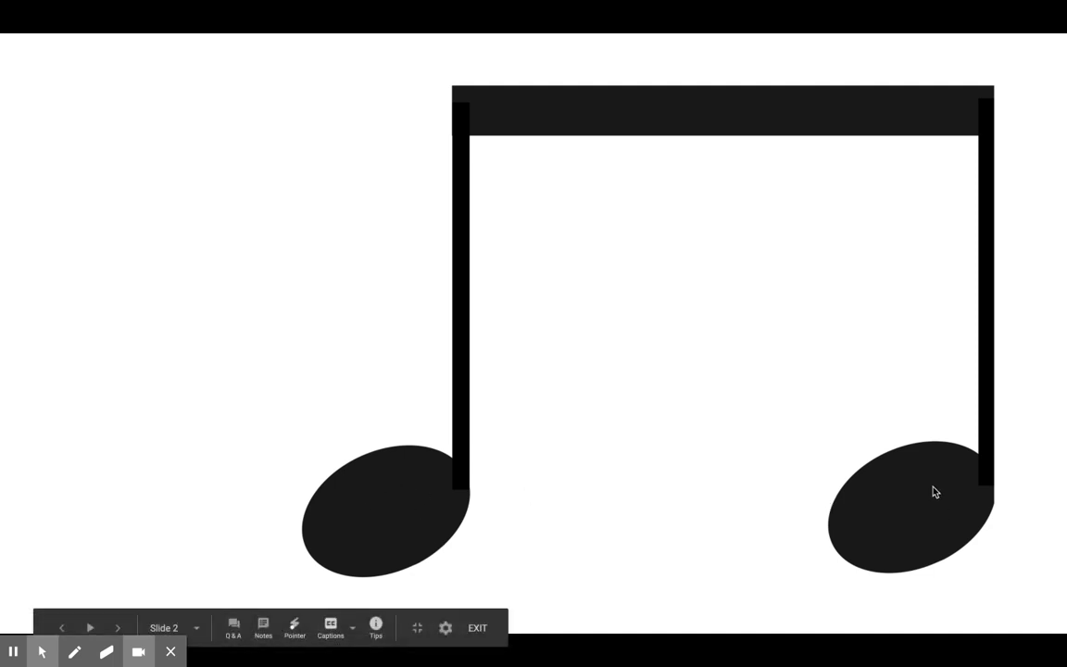
mouse_move(467, 140)
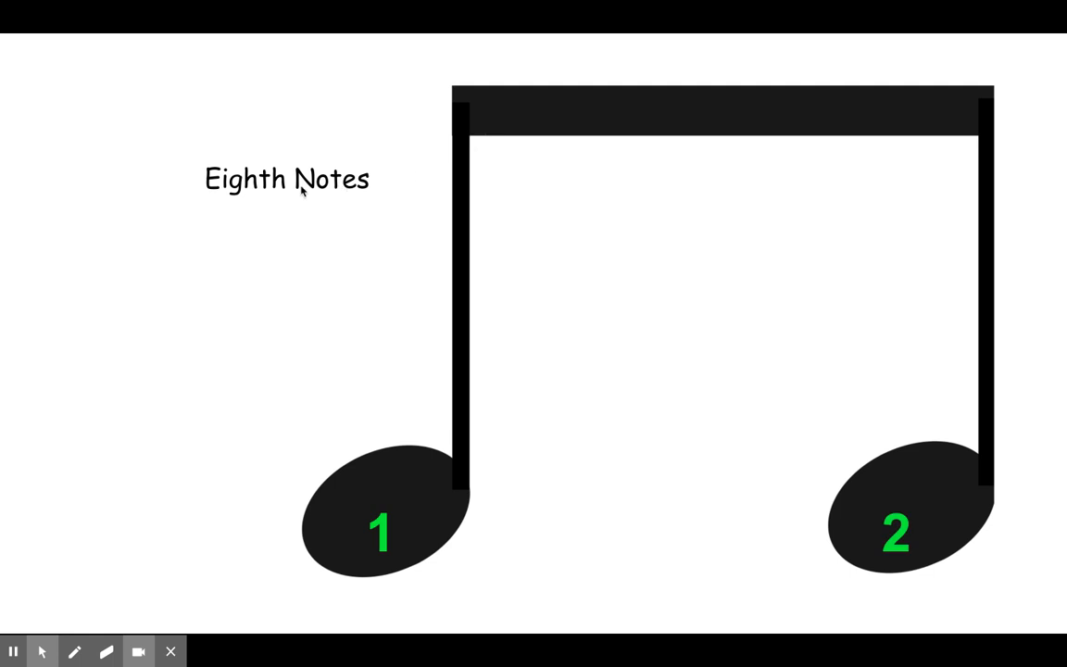
mouse_move(340, 199)
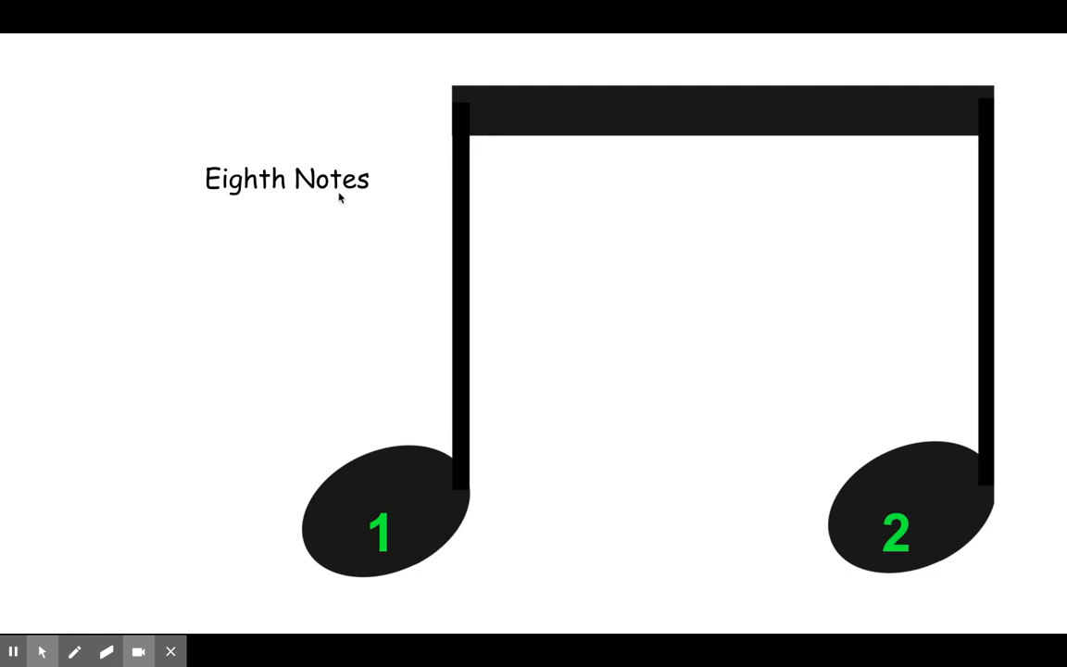
mouse_move(383, 510)
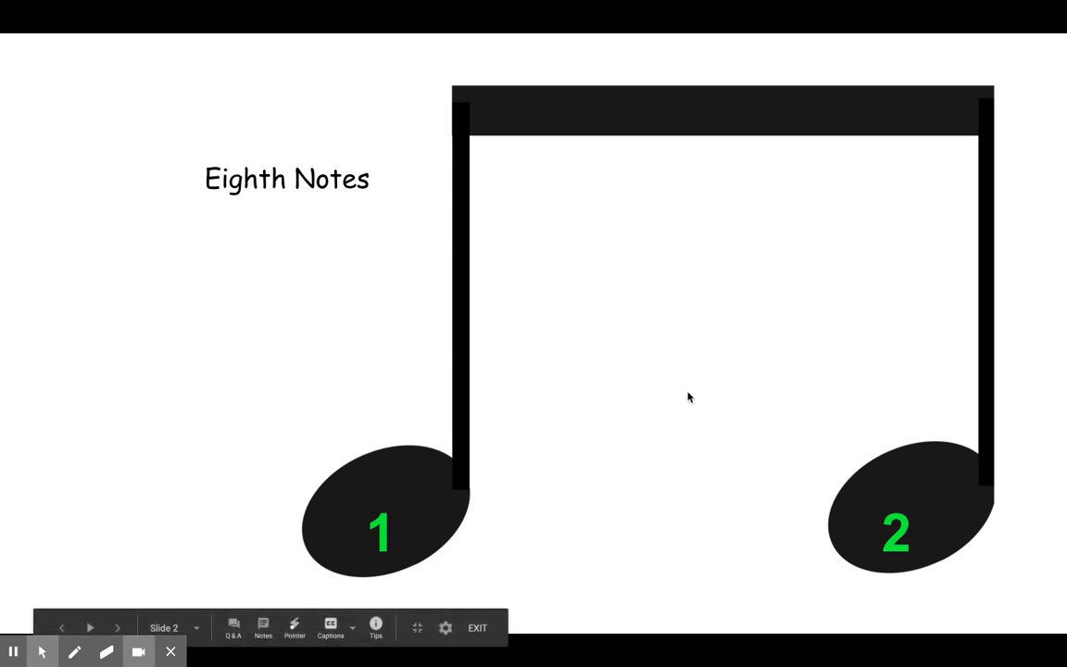
mouse_move(544, 303)
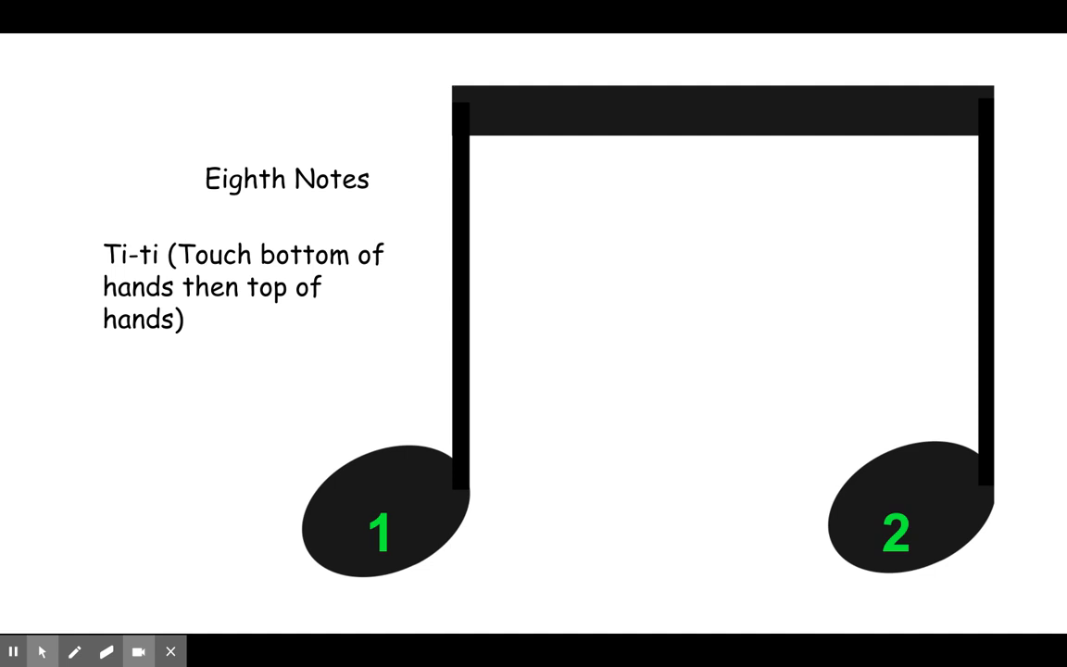
mouse_move(609, 439)
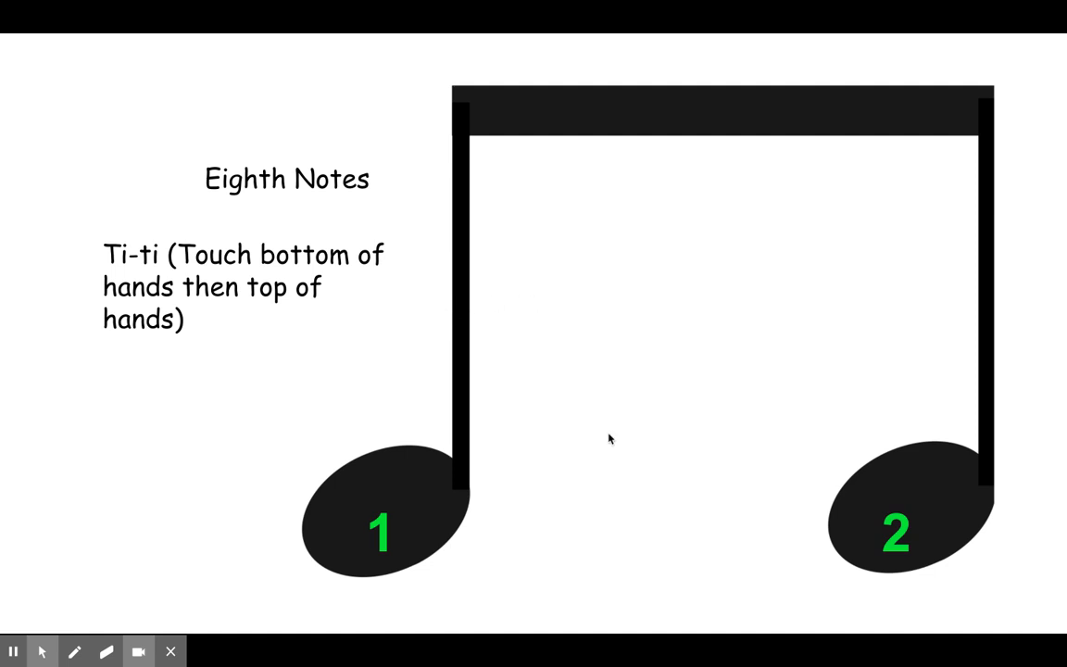